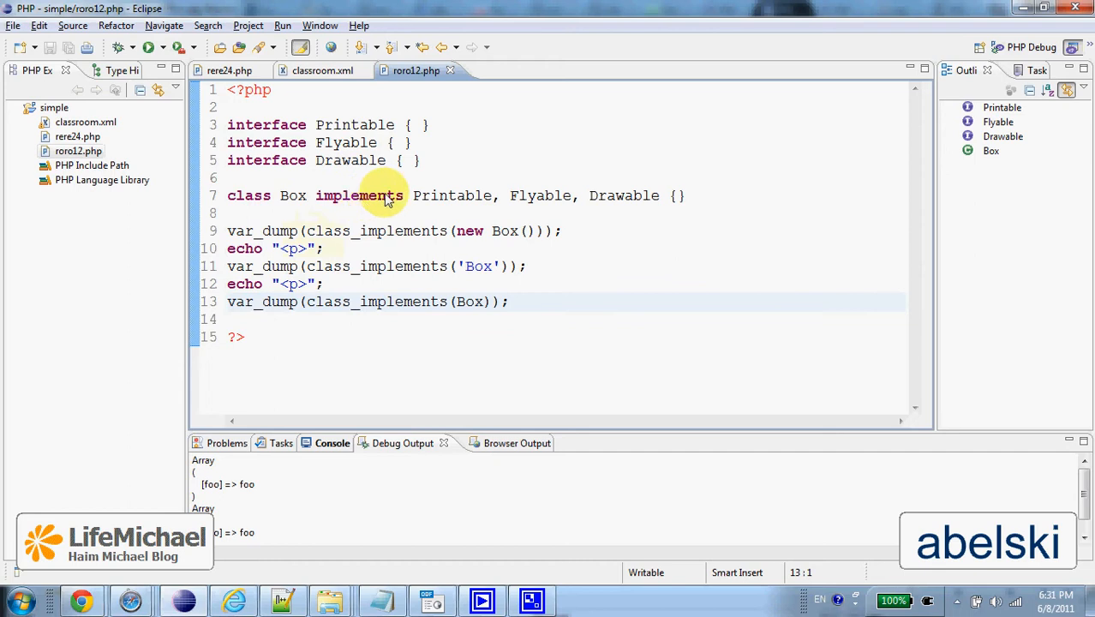
{"action": "mouse_move", "coordinate": [675, 234]}
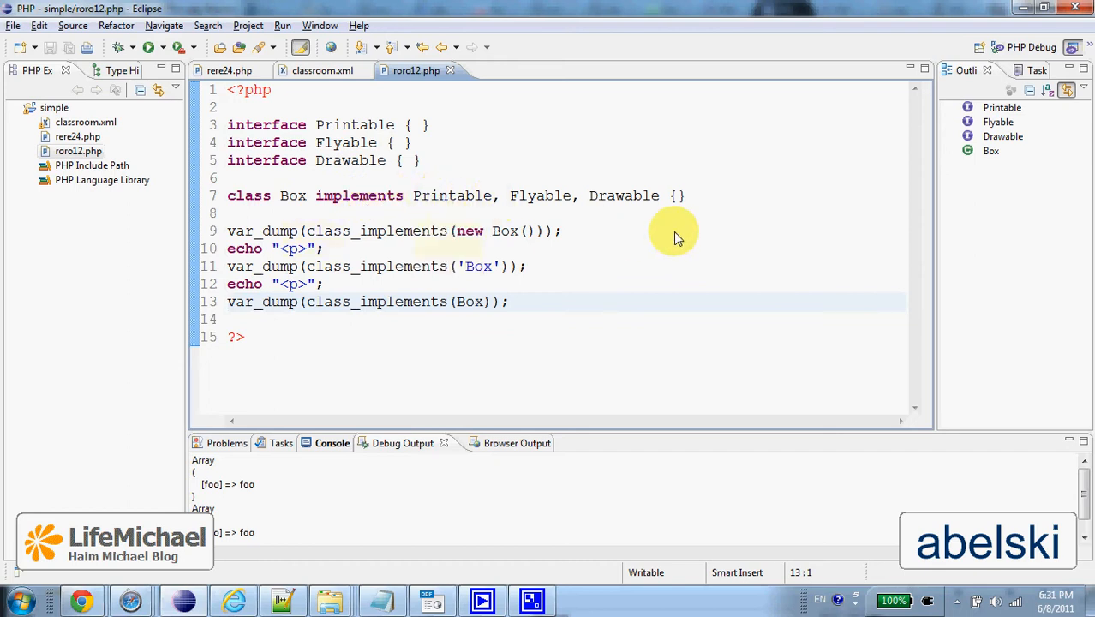
{"action": "mouse_move", "coordinate": [441, 243]}
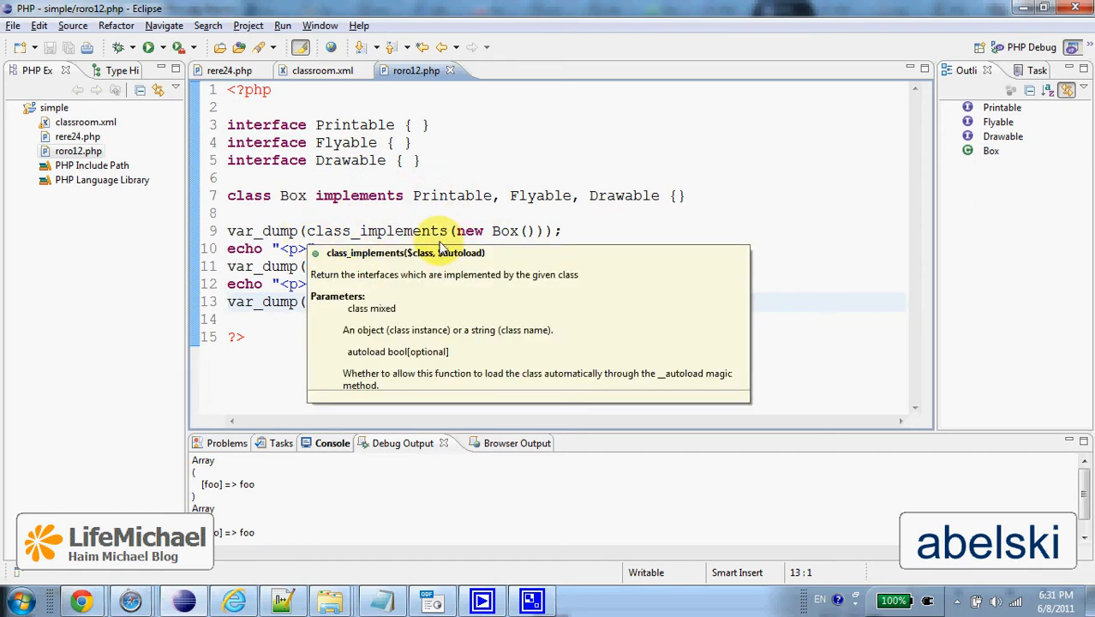
{"action": "mouse_move", "coordinate": [462, 230]}
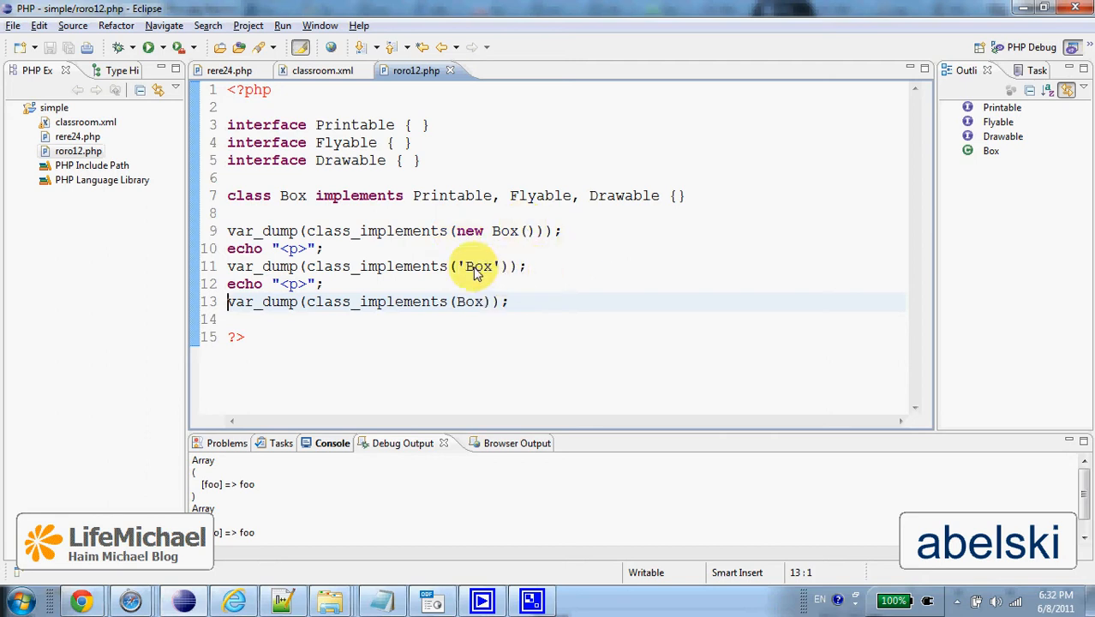
{"action": "mouse_move", "coordinate": [461, 301]}
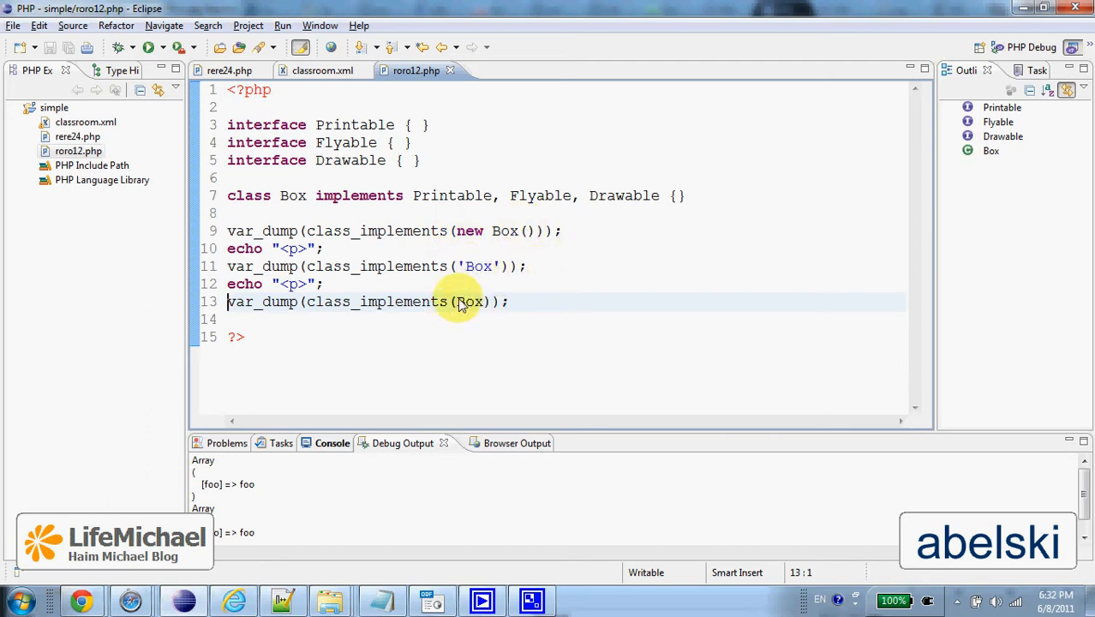
Step: Run the PHP script and view the Printable, Flyable and Drawable arrays in the Console
{"action": "double_click", "coordinate": [469, 301]}
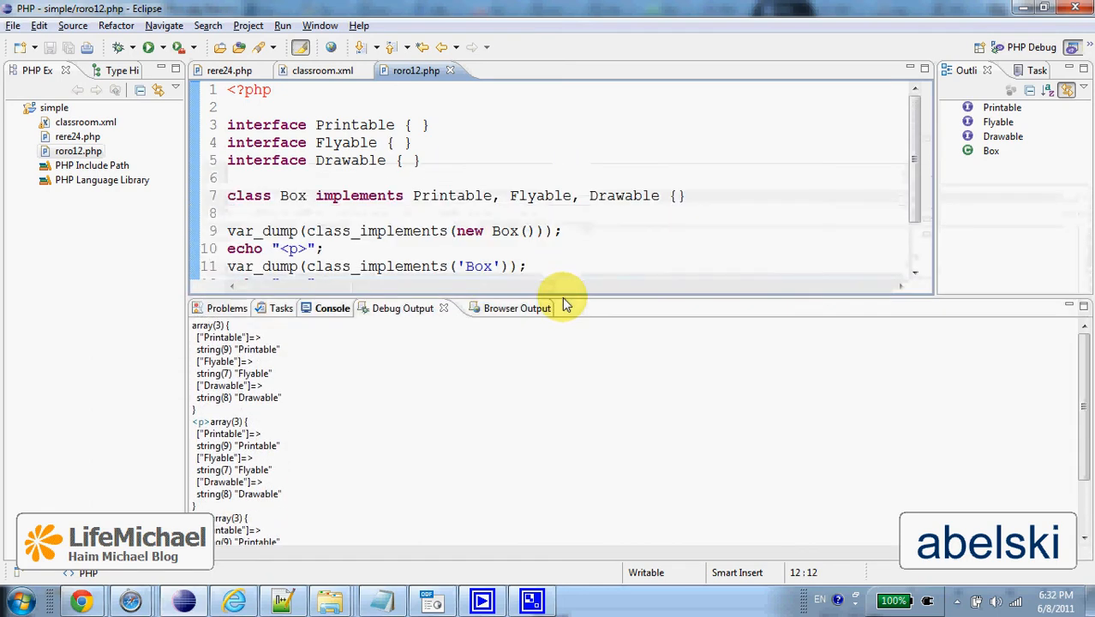
Step: Drag the Console's top border upward so all three Box interface arrays show
{"action": "left_click_drag", "start_coordinate": [565, 300], "coordinate": [570, 214]}
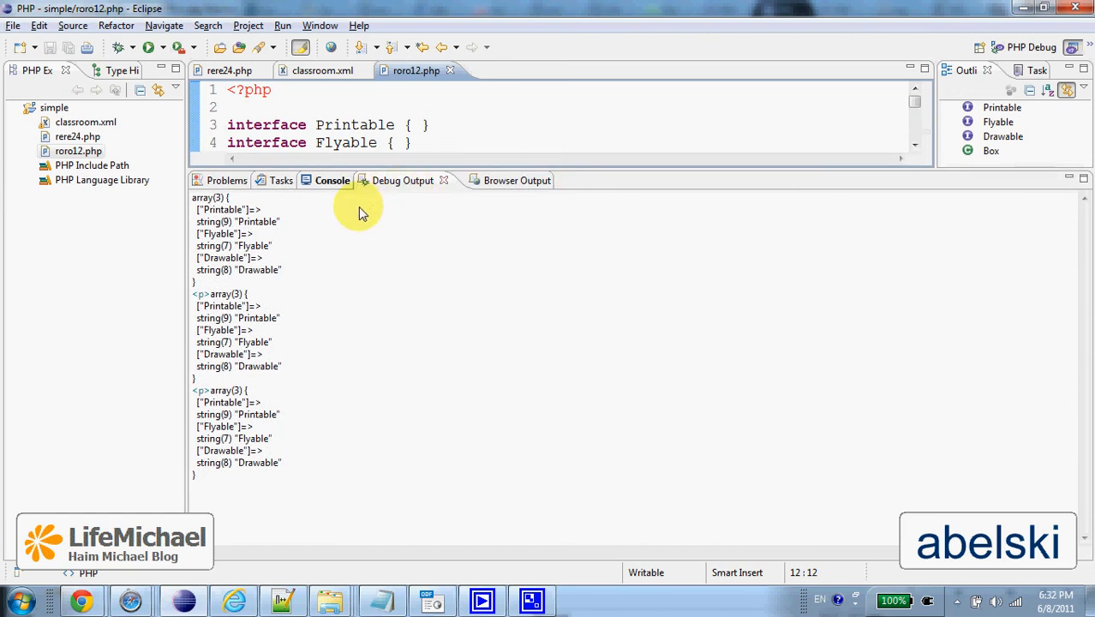
{"action": "mouse_move", "coordinate": [579, 385]}
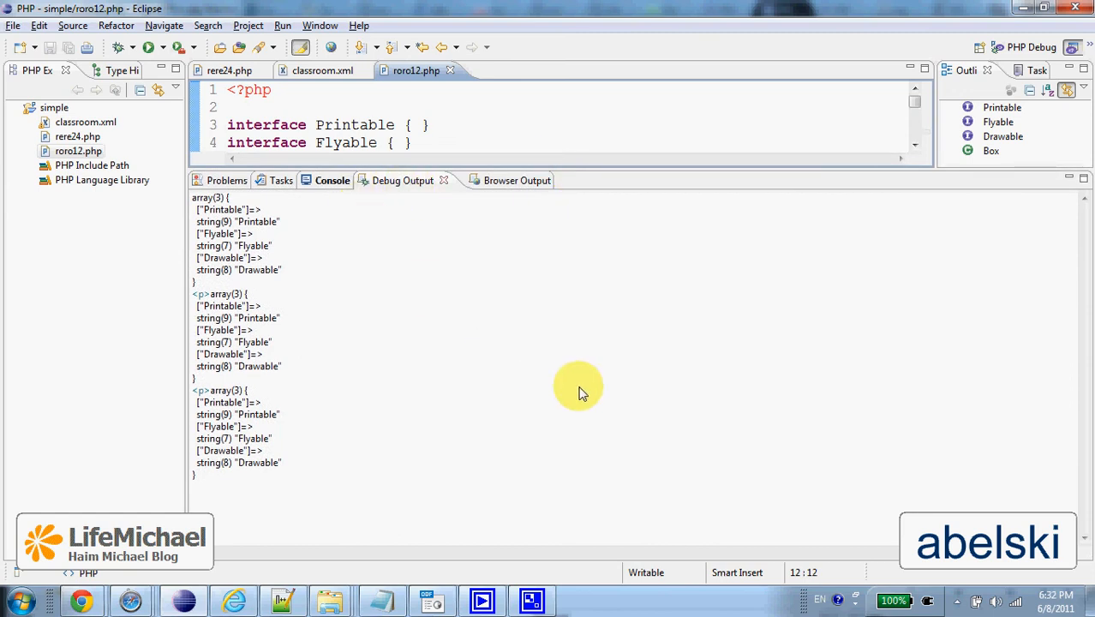
{"action": "mouse_move", "coordinate": [224, 285]}
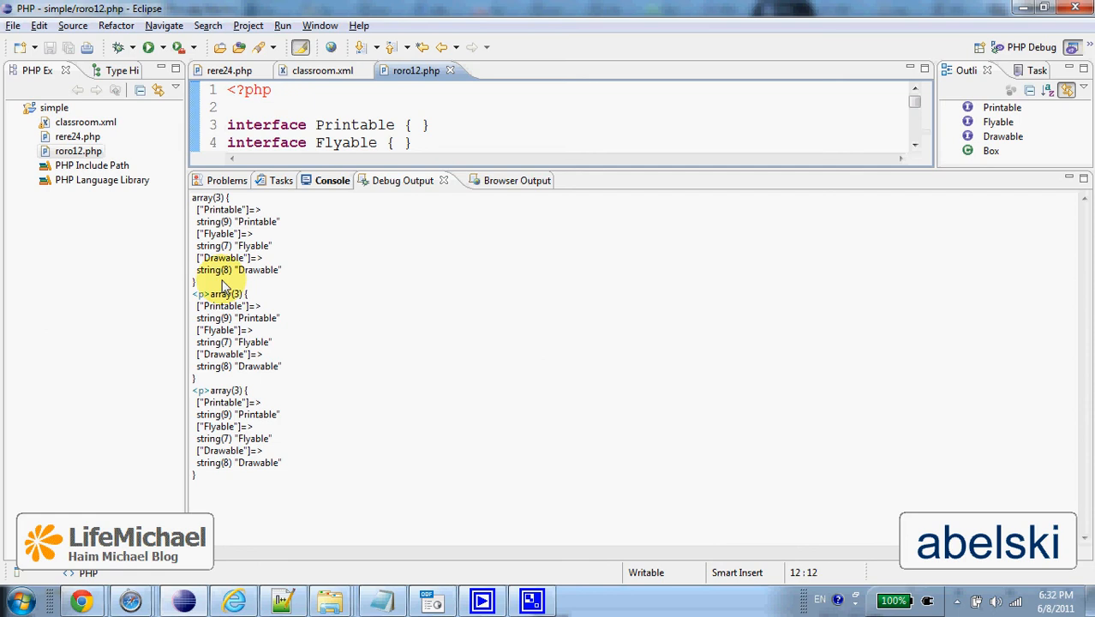
{"action": "mouse_move", "coordinate": [693, 173]}
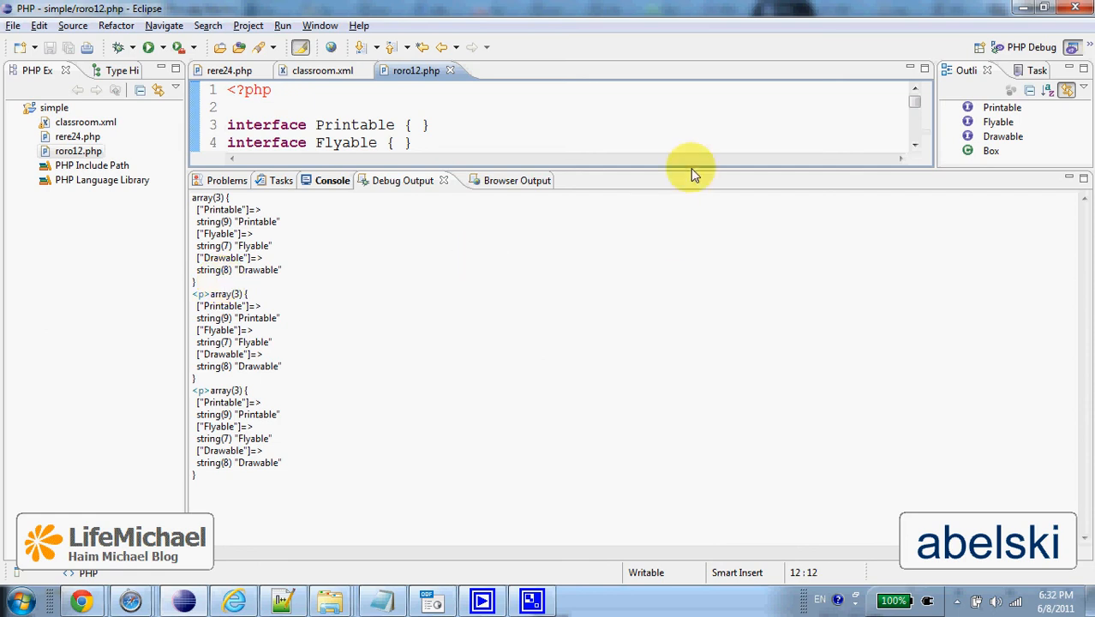